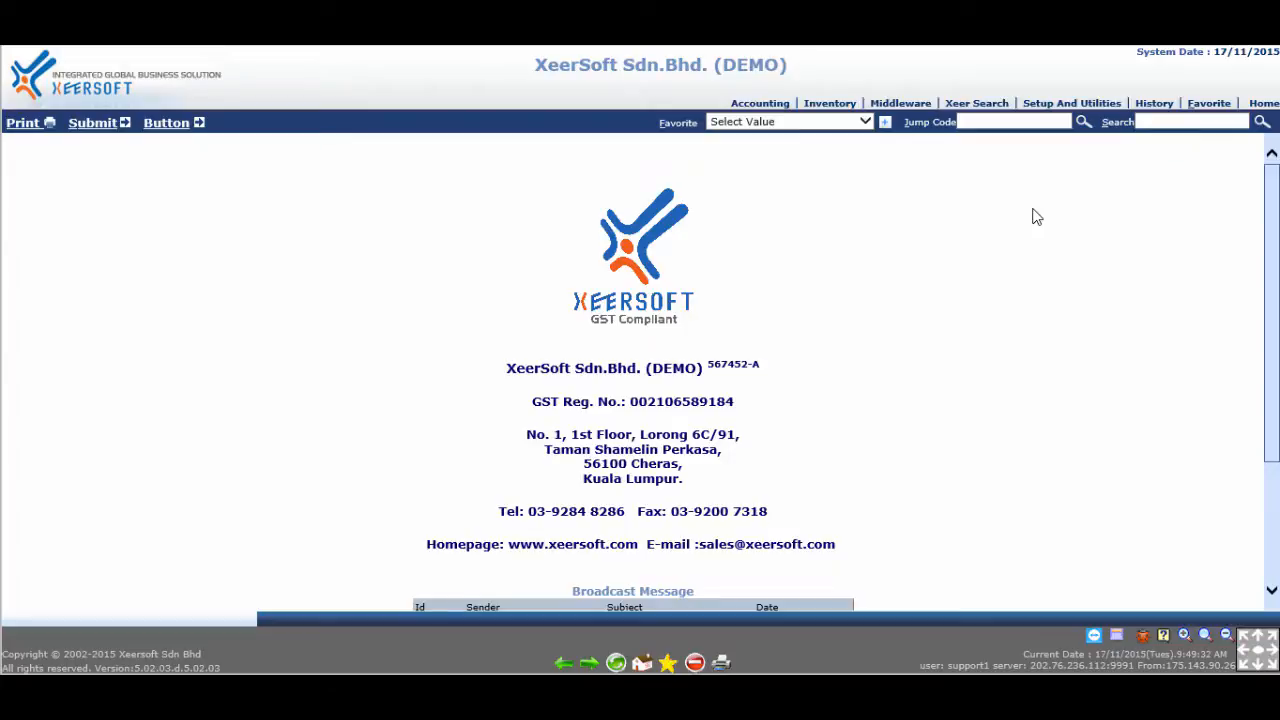
Go to User Printing Preference under Setup And Utilities, User Registration.
{"action": "left_click", "coordinate": [1073, 103]}
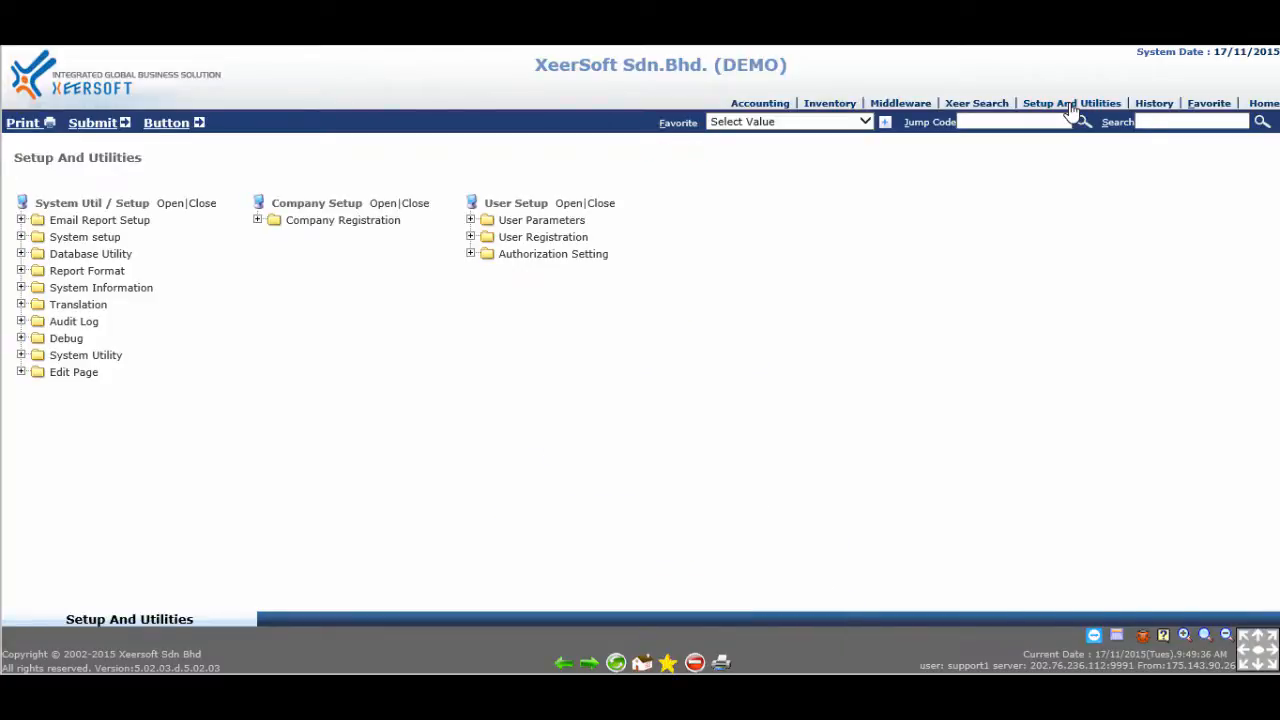
{"action": "mouse_move", "coordinate": [471, 243]}
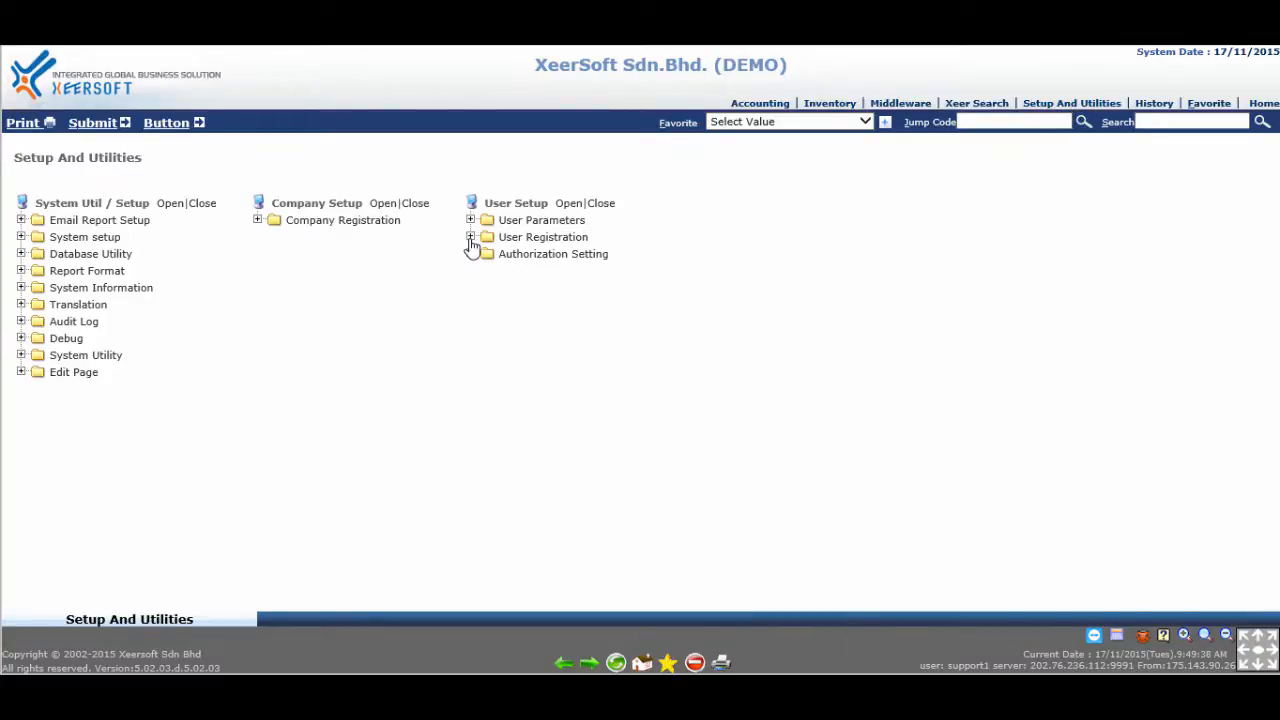
{"action": "left_click", "coordinate": [471, 237]}
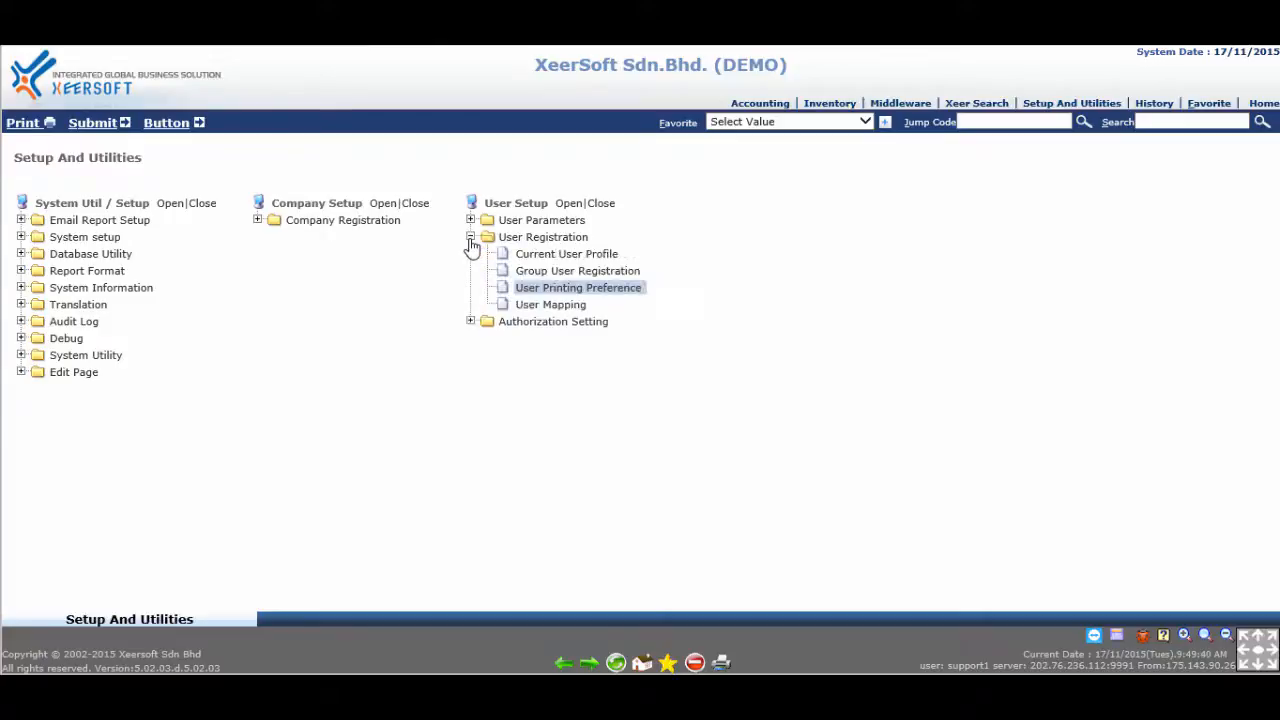
{"action": "left_click", "coordinate": [578, 287]}
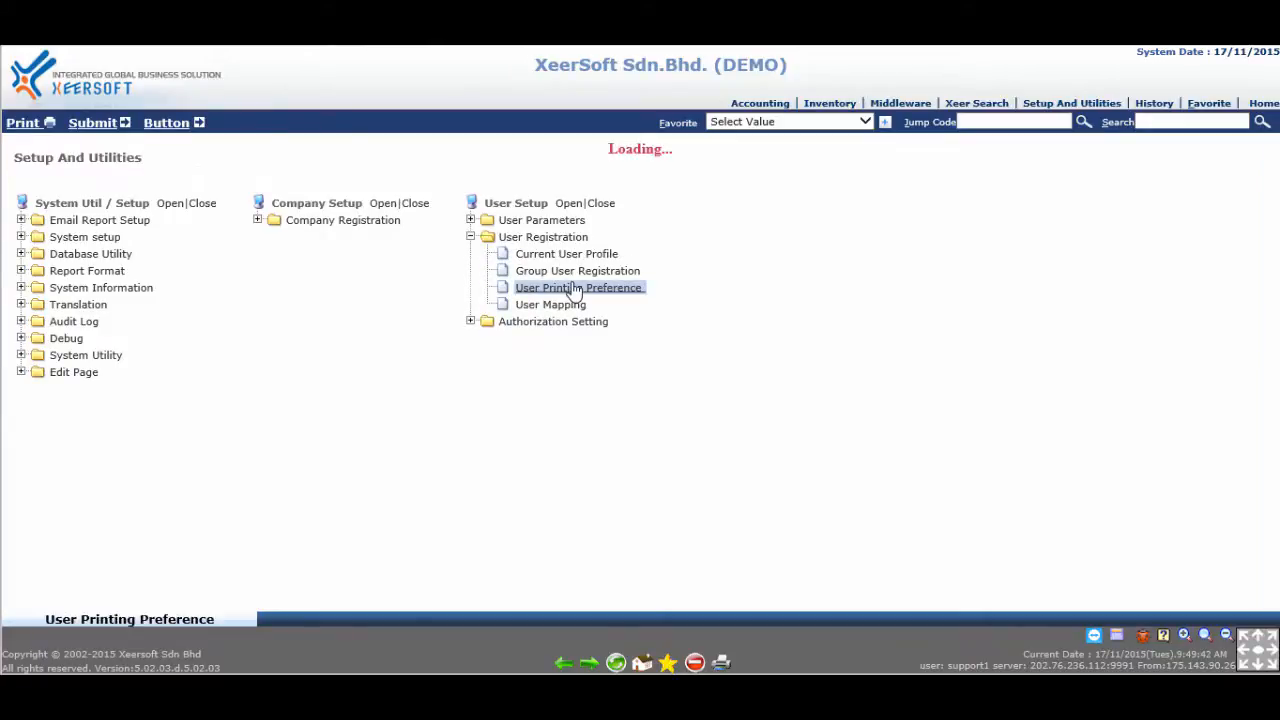
Open the user's print preference record and scroll through A4 paper, 8.50 pt font and font list.
{"action": "left_click", "coordinate": [576, 287]}
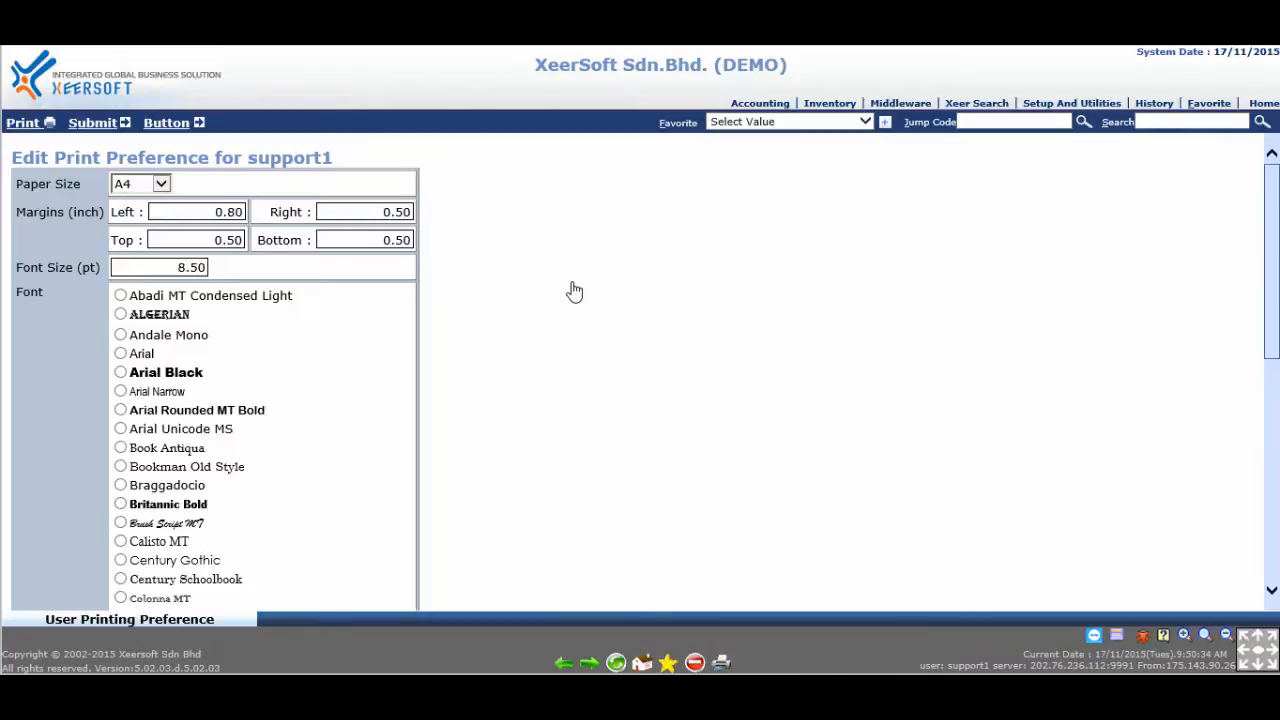
{"action": "scroll", "scroll_direction": "down", "scroll_amount": 3}
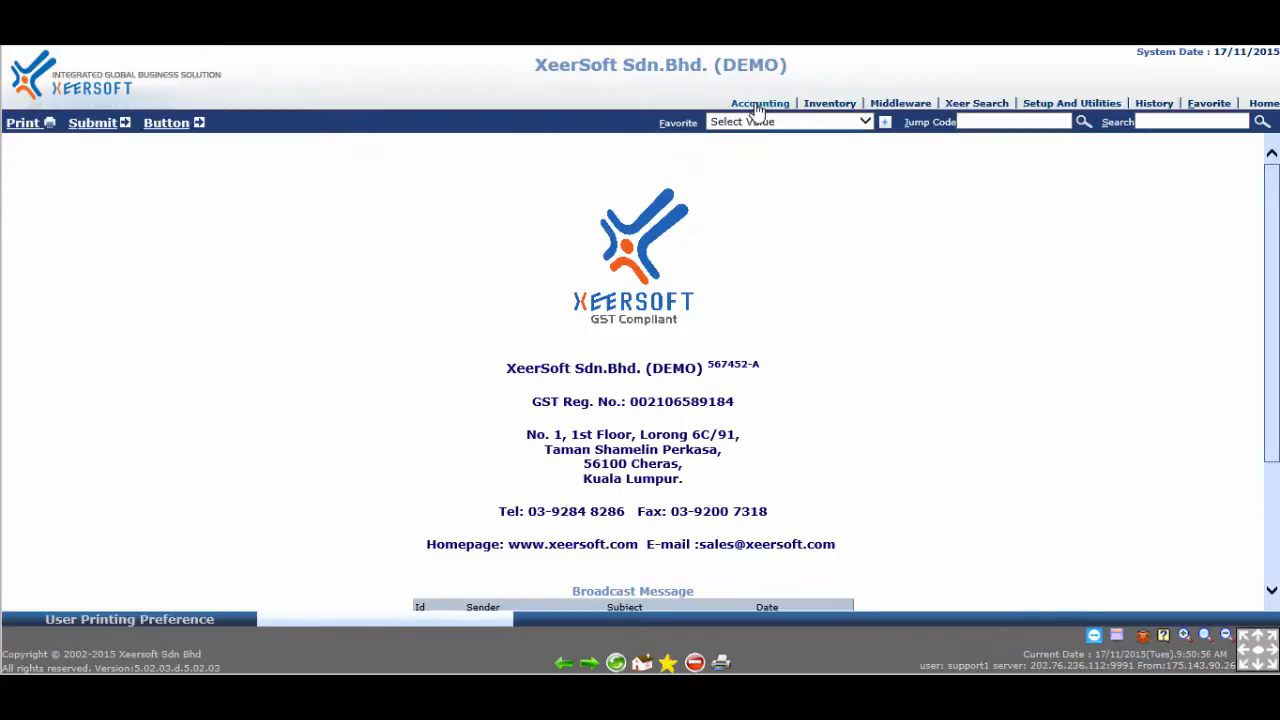
Open the Bank Statement Matching Statement form under Accounting, Cash Book.
{"action": "left_click", "coordinate": [759, 103]}
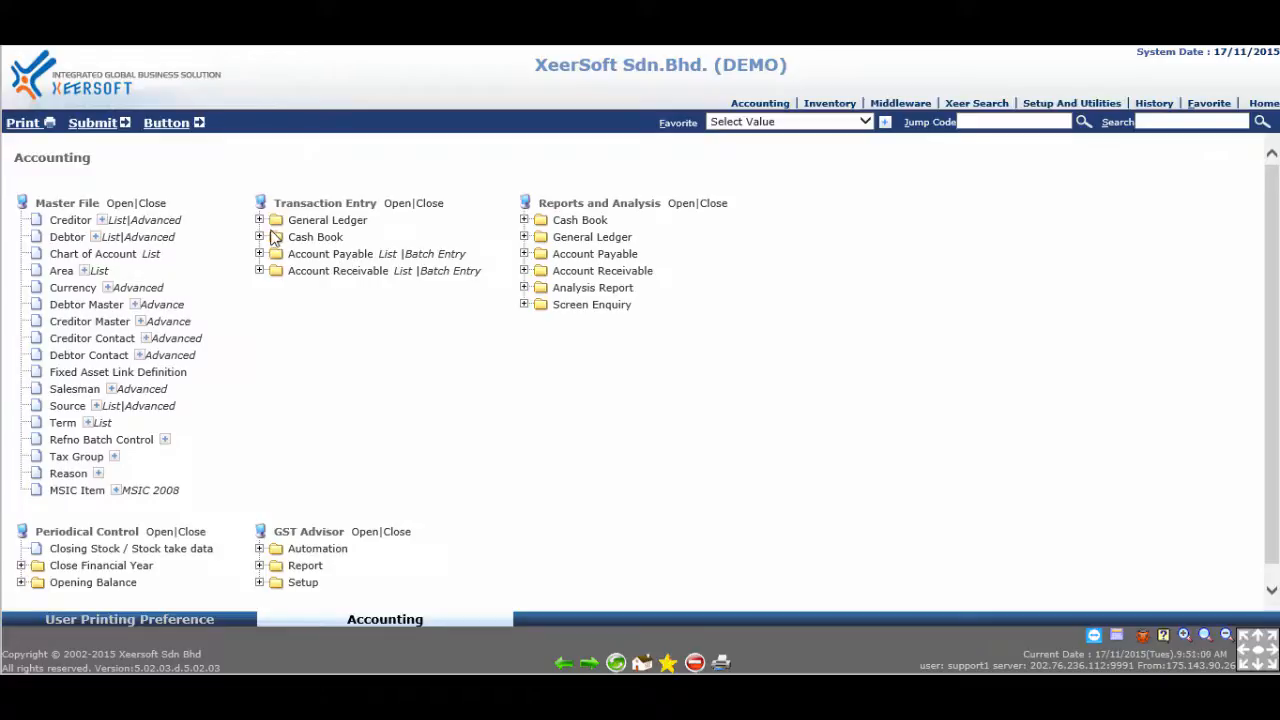
{"action": "left_click", "coordinate": [259, 237]}
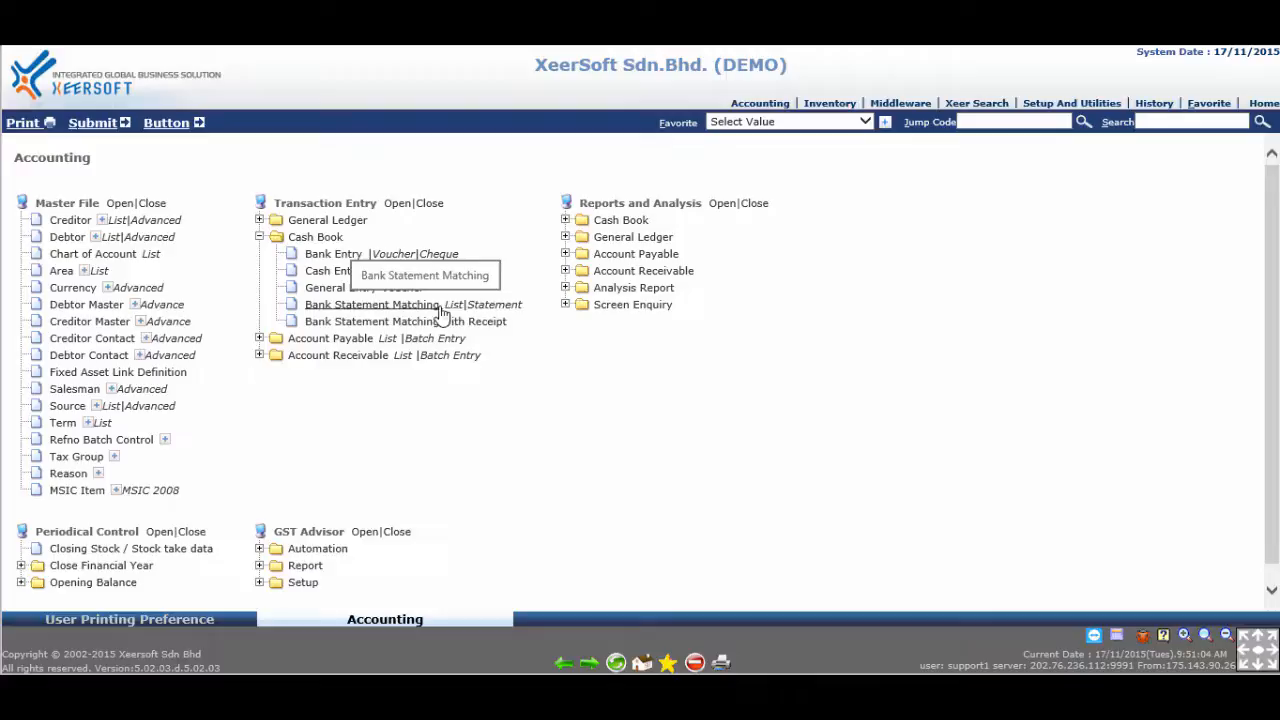
{"action": "left_click", "coordinate": [372, 304]}
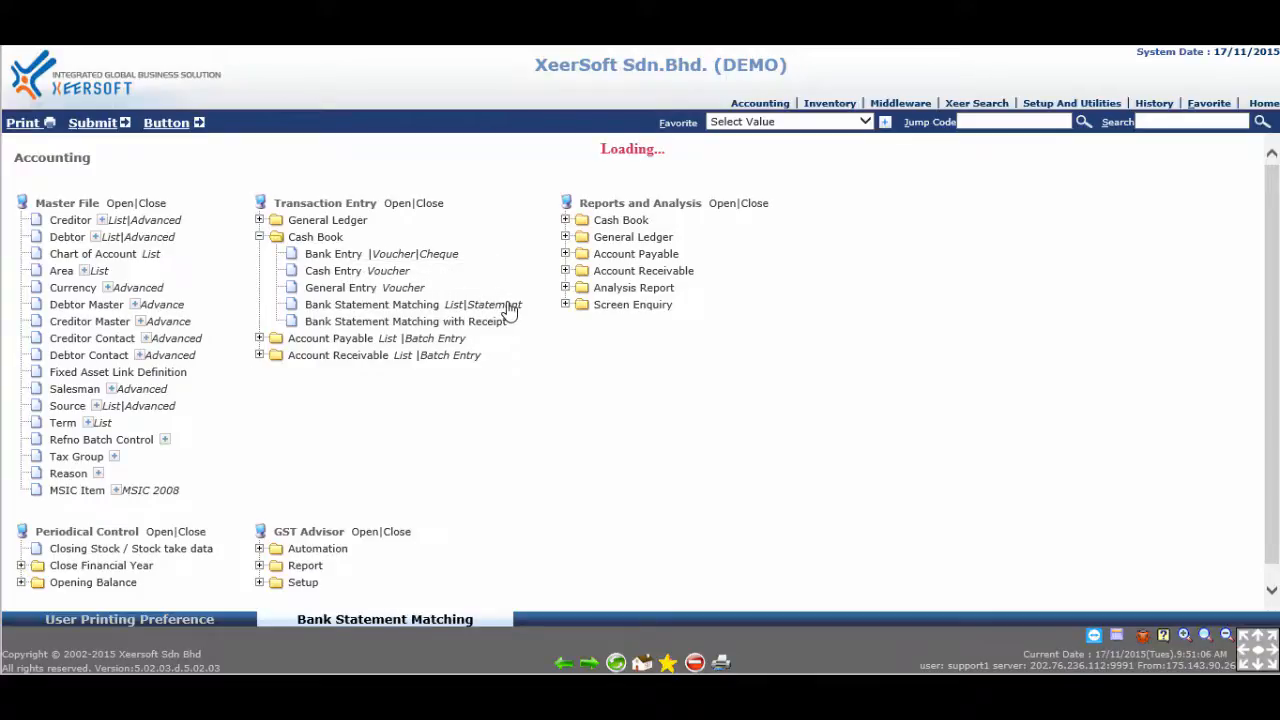
{"action": "left_click", "coordinate": [384, 304]}
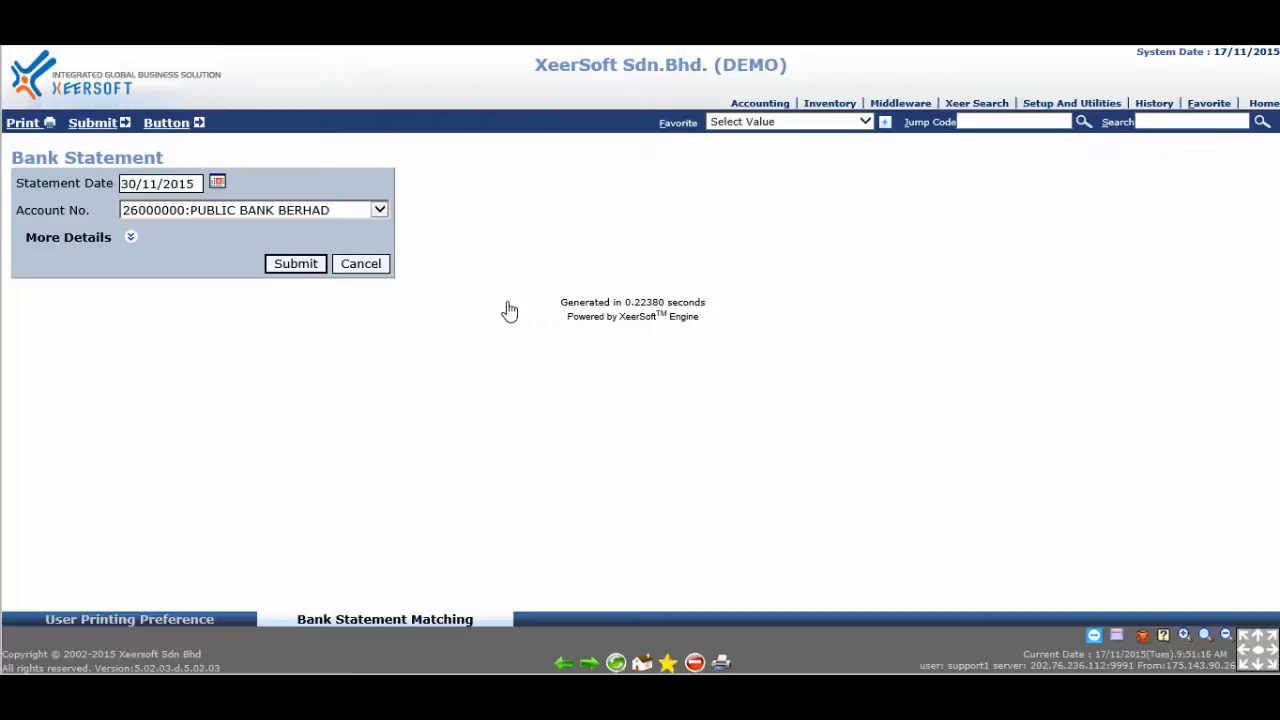
Submit the form to view the 30/11/2015 Public Bank Berhad statement, then revisit print preferences.
{"action": "left_click", "coordinate": [295, 263]}
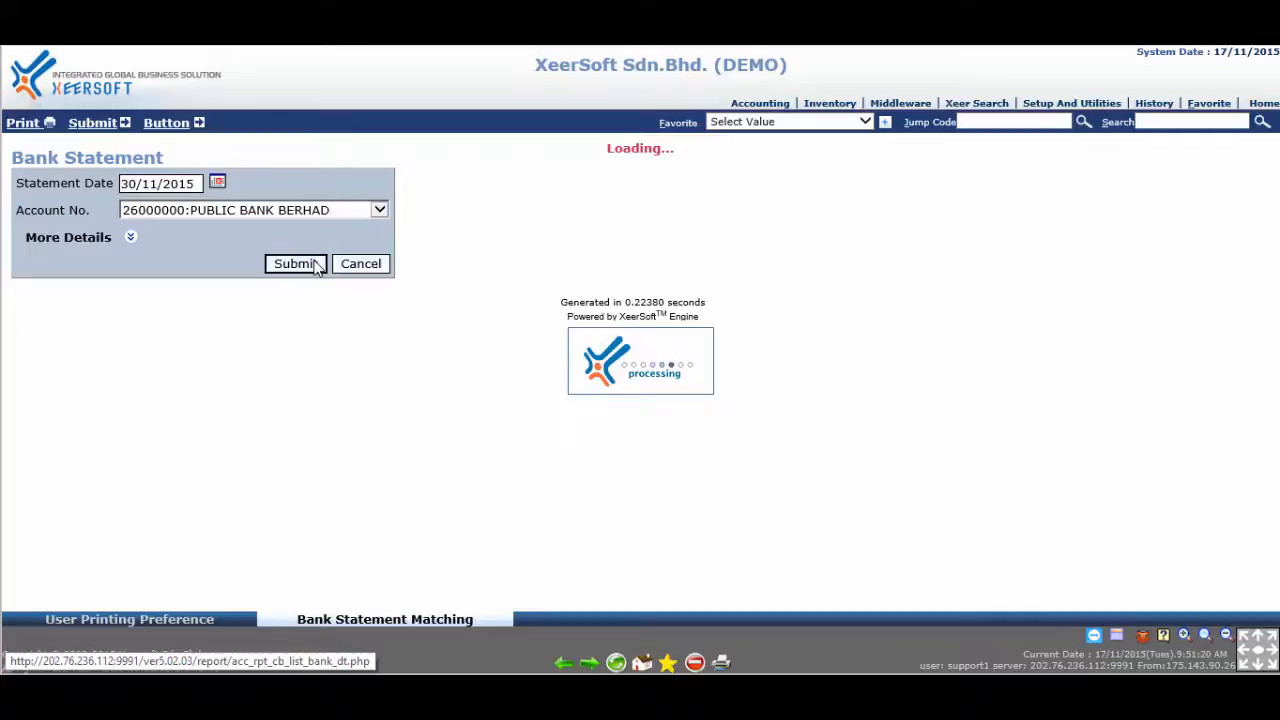
{"action": "left_click", "coordinate": [294, 263]}
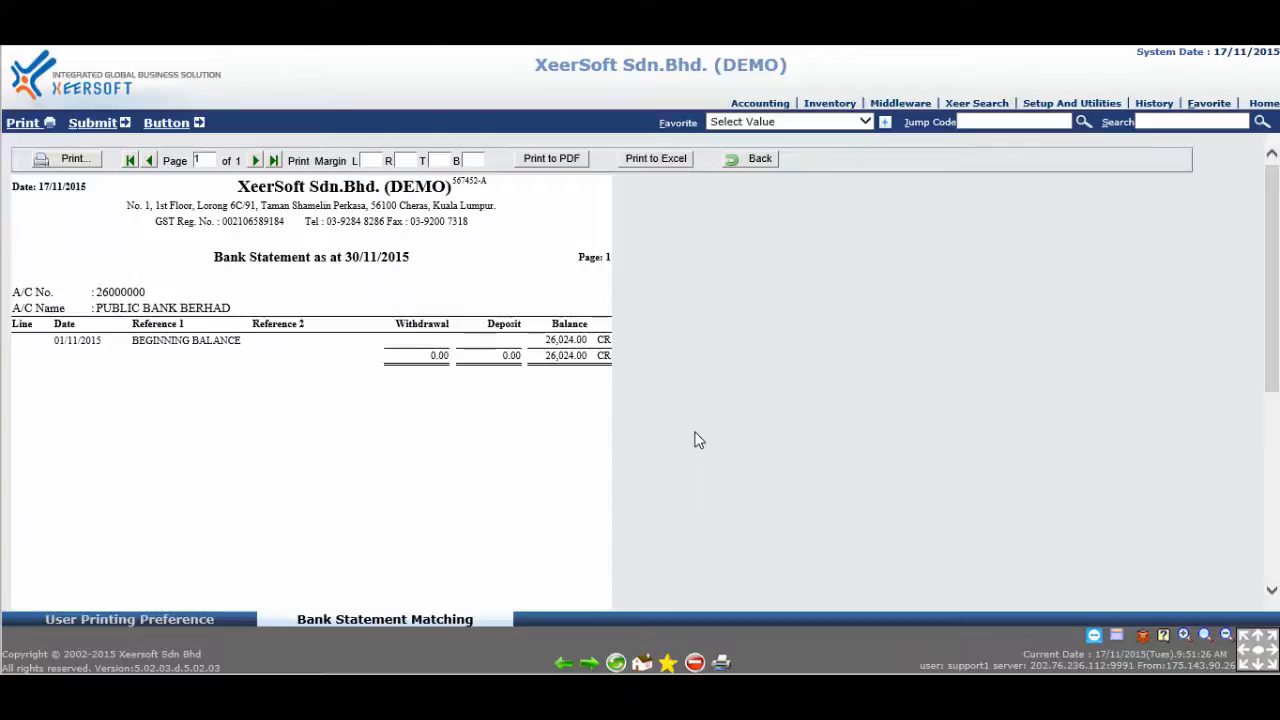
{"action": "mouse_move", "coordinate": [858, 331]}
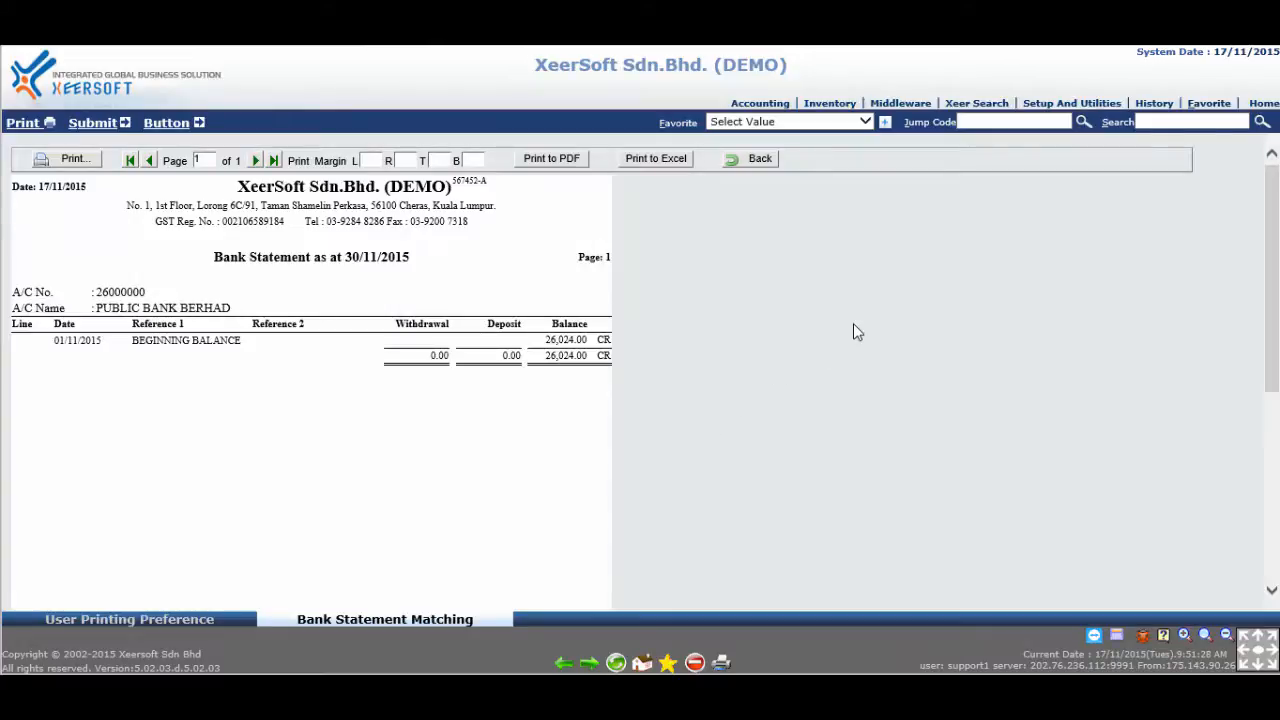
{"action": "mouse_move", "coordinate": [604, 357]}
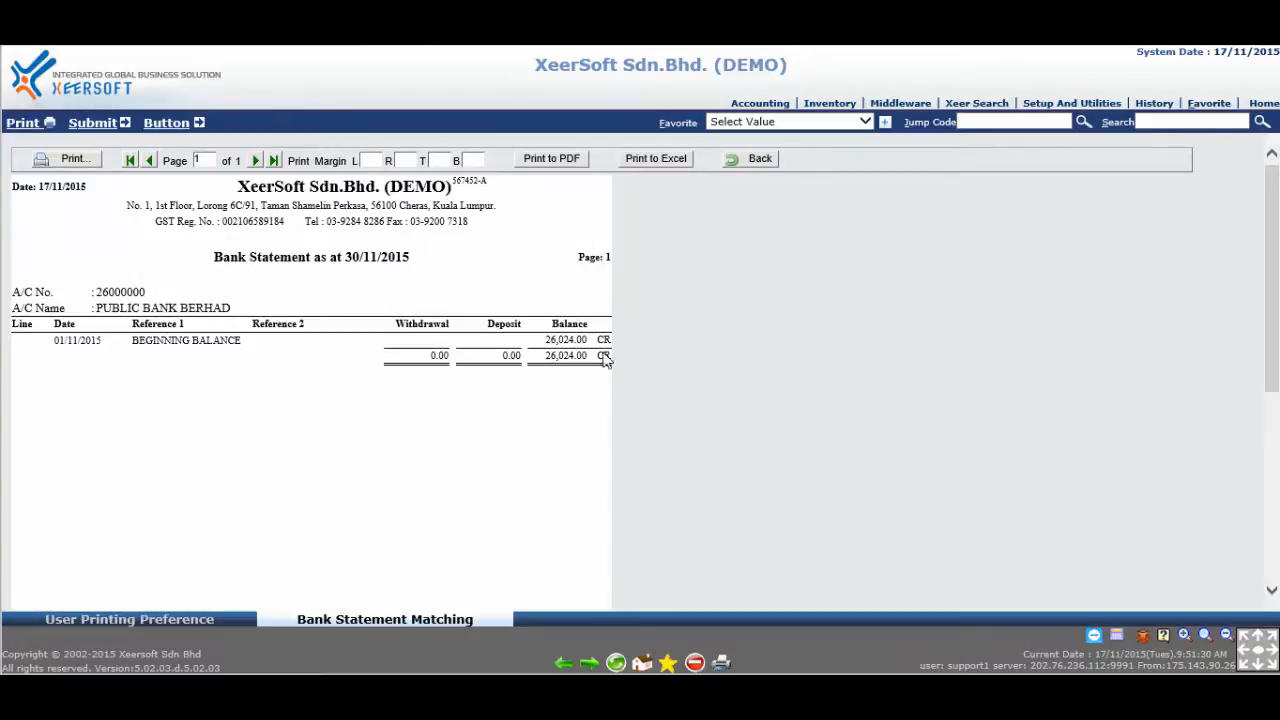
{"action": "left_click", "coordinate": [130, 619]}
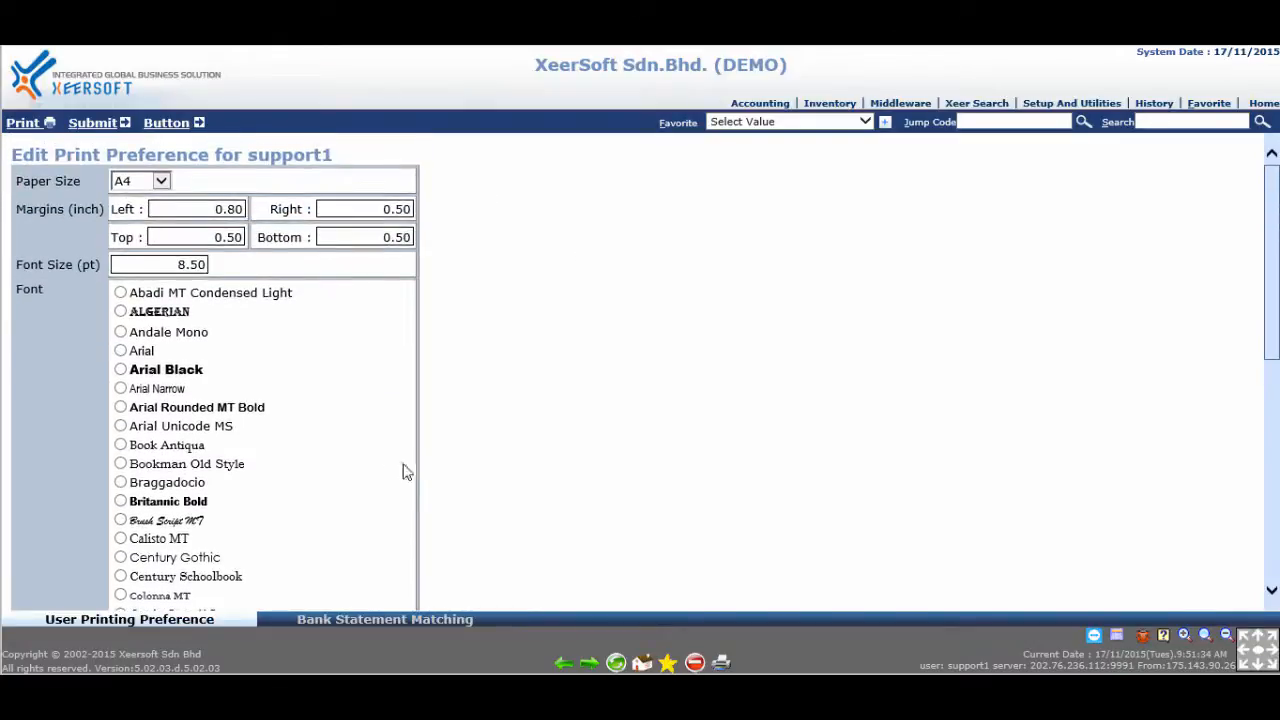
Select Arial Narrow as the print font and submit the preference.
{"action": "left_click", "coordinate": [120, 388]}
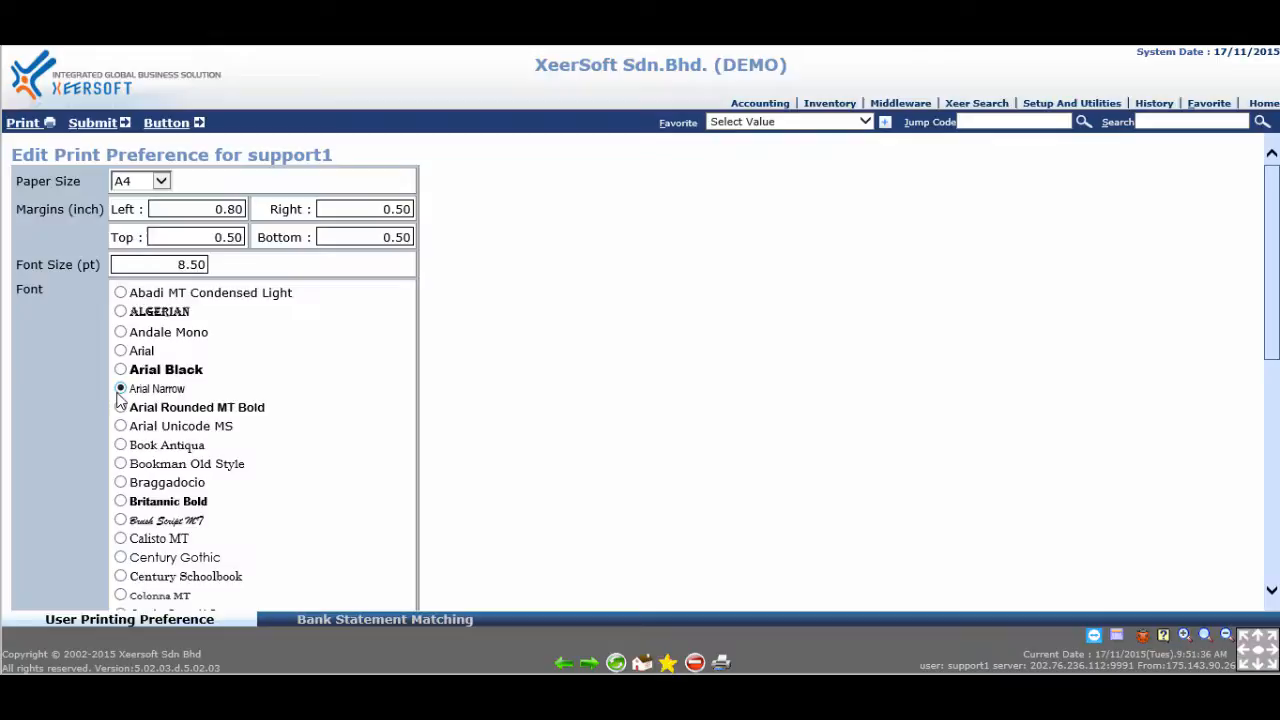
{"action": "mouse_move", "coordinate": [383, 384]}
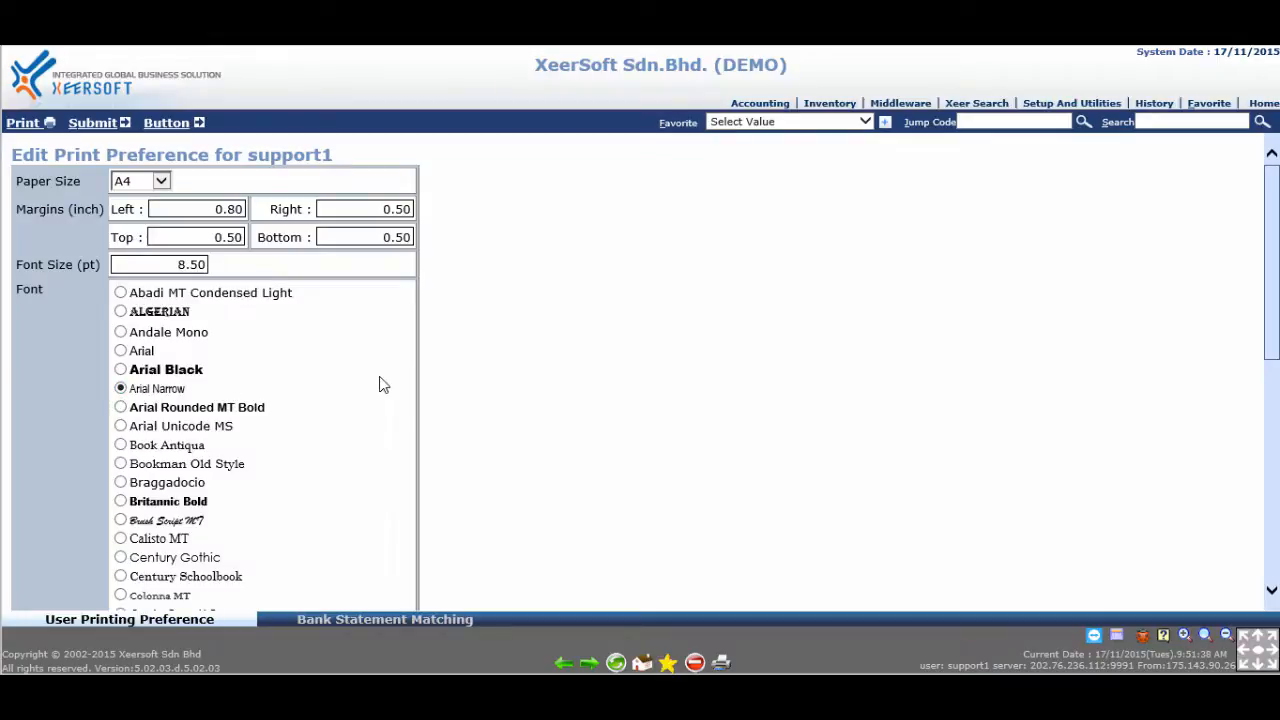
{"action": "scroll", "scroll_direction": "down", "scroll_amount": 3}
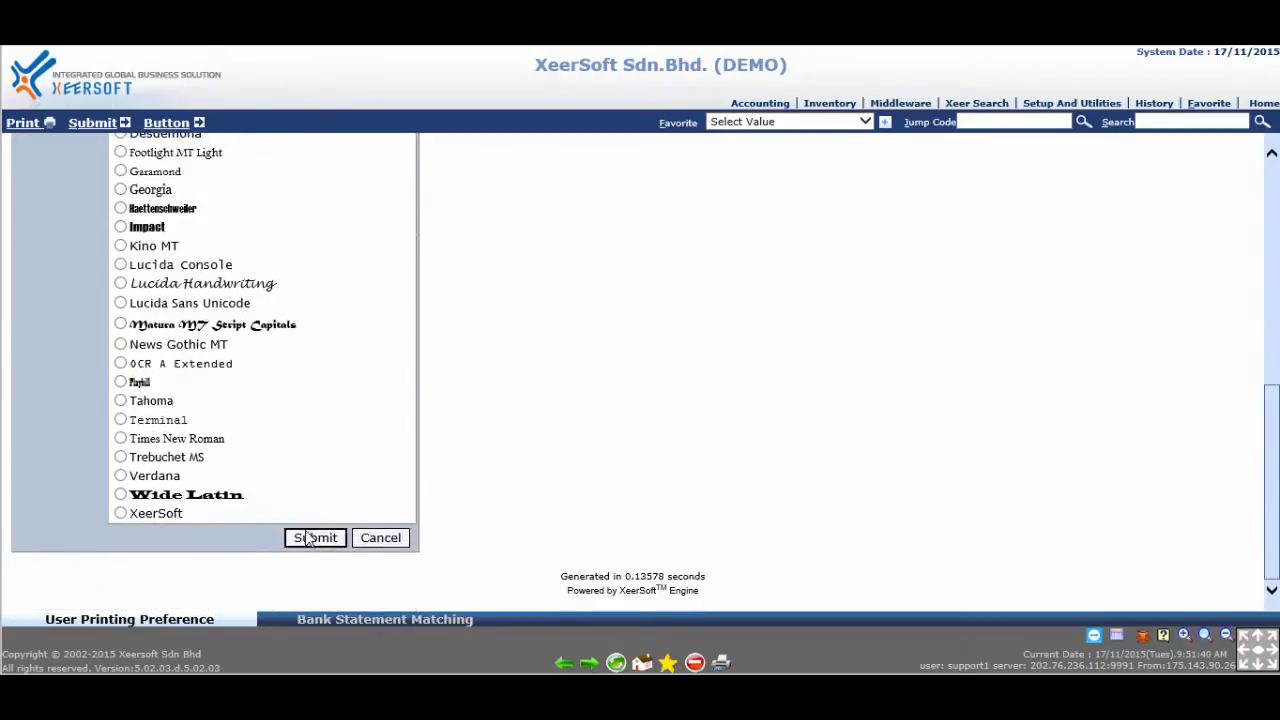
{"action": "left_click", "coordinate": [315, 538]}
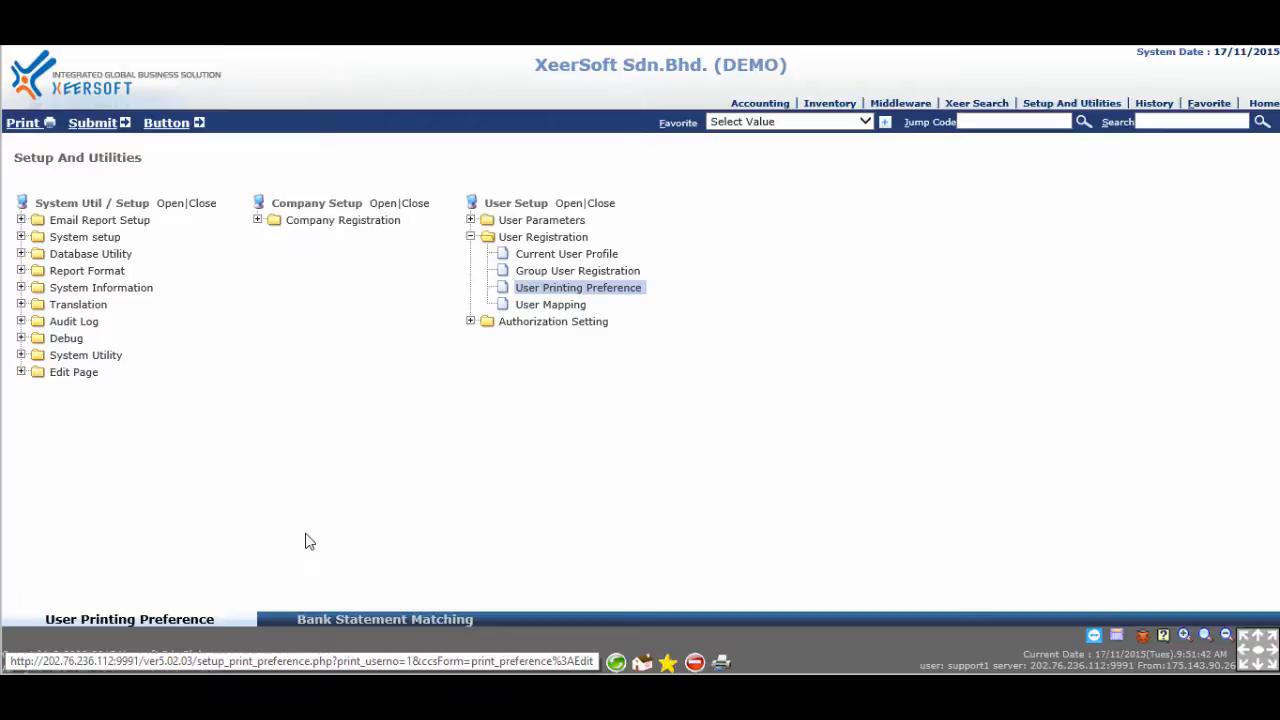
{"action": "mouse_move", "coordinate": [456, 572]}
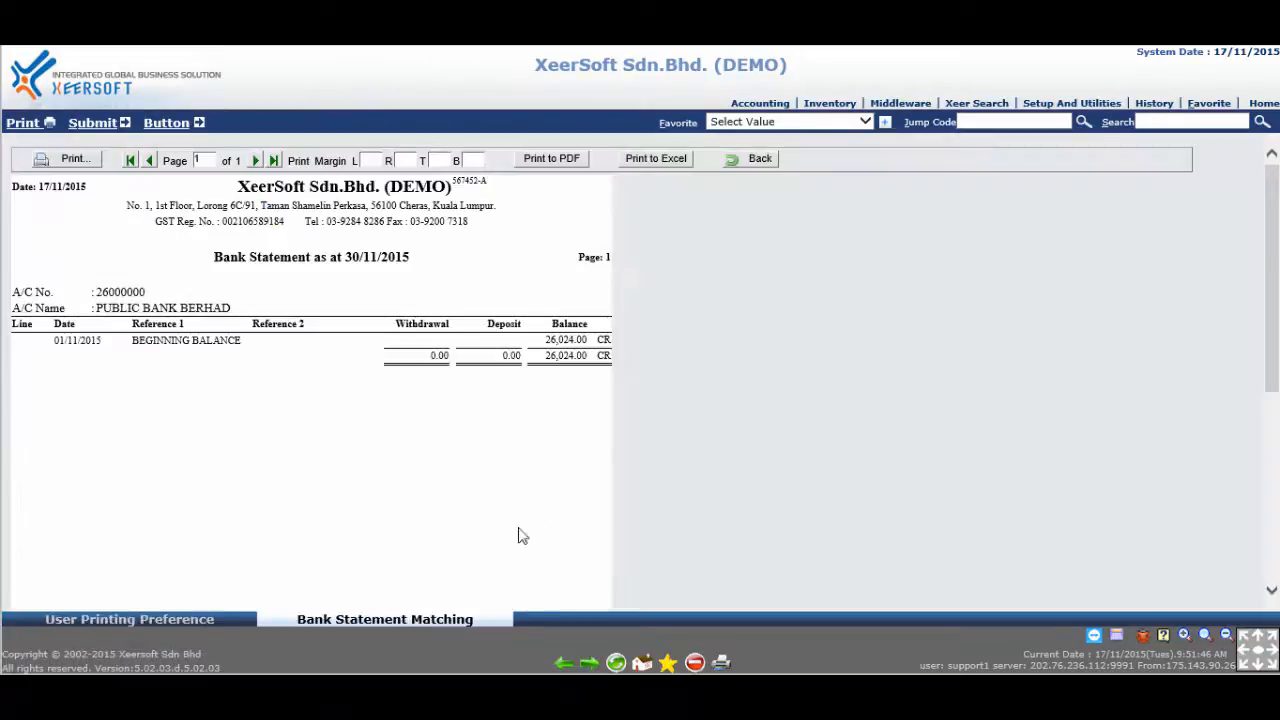
Reopen Bank Statement Matching Statement and submit to regenerate the 30/11/2015 report.
{"action": "left_click", "coordinate": [759, 103]}
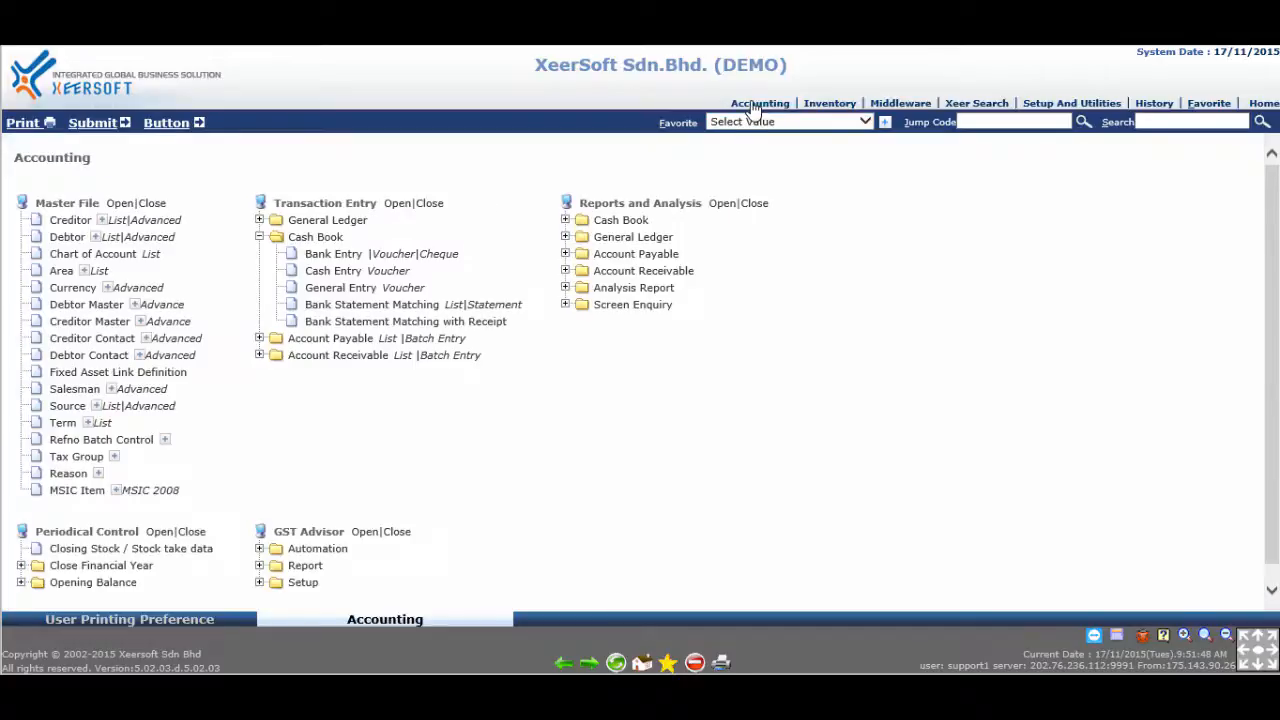
{"action": "mouse_move", "coordinate": [500, 304]}
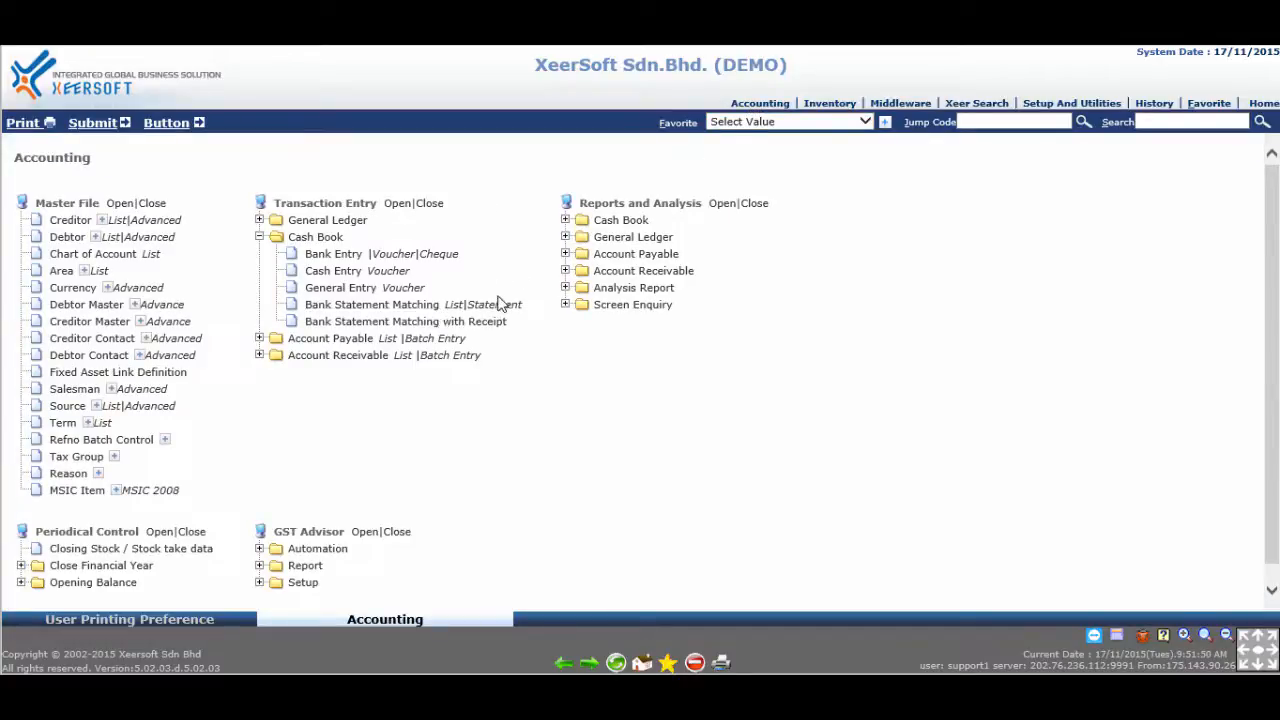
{"action": "left_click", "coordinate": [383, 304]}
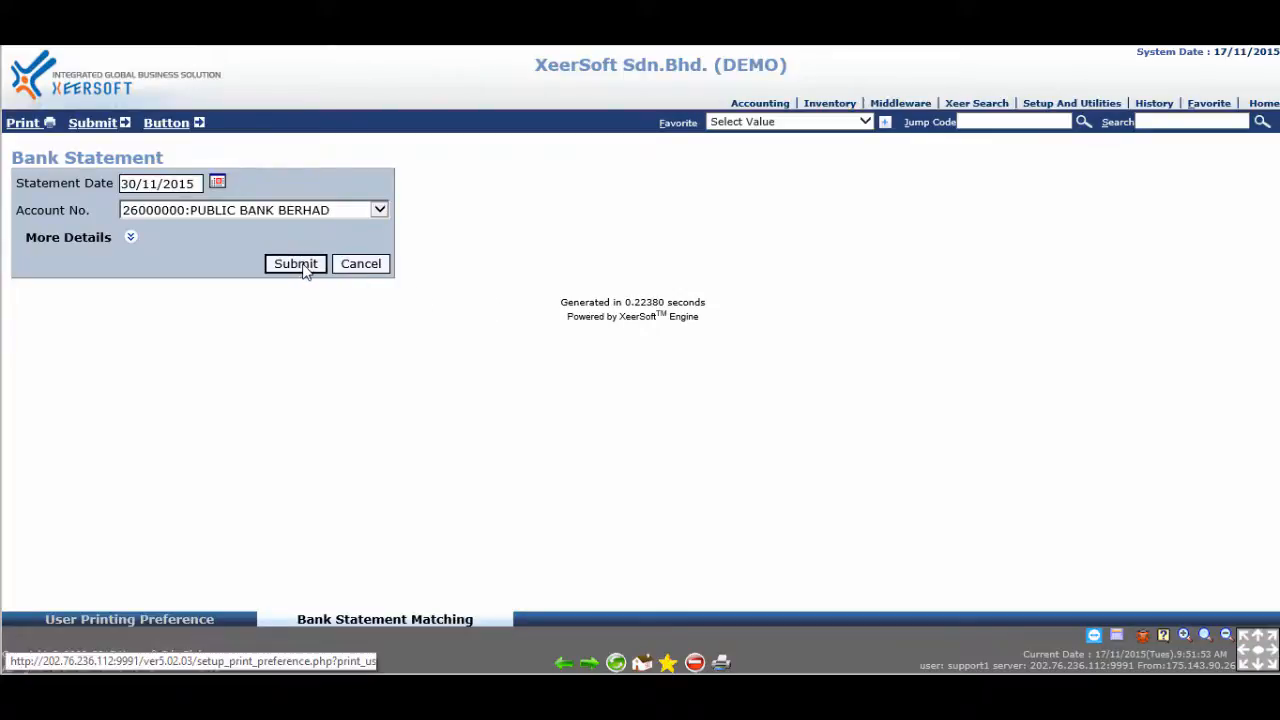
{"action": "left_click", "coordinate": [295, 263]}
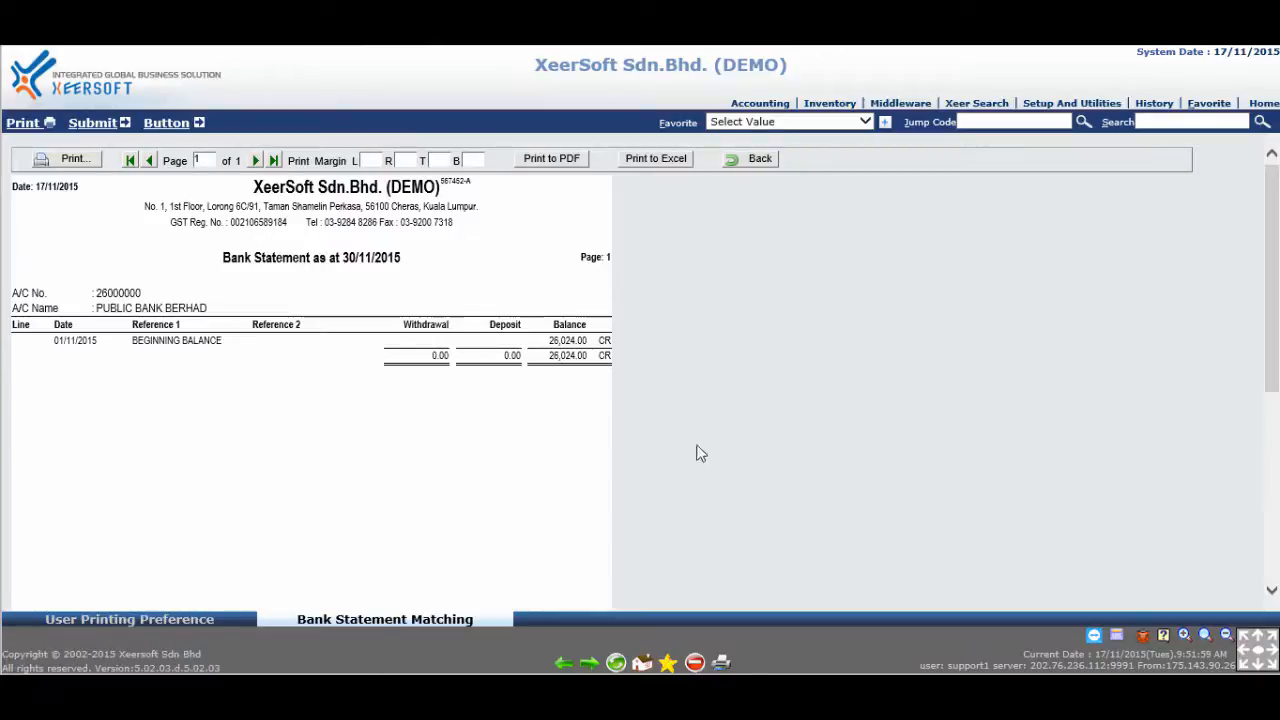
{"action": "mouse_move", "coordinate": [750, 490]}
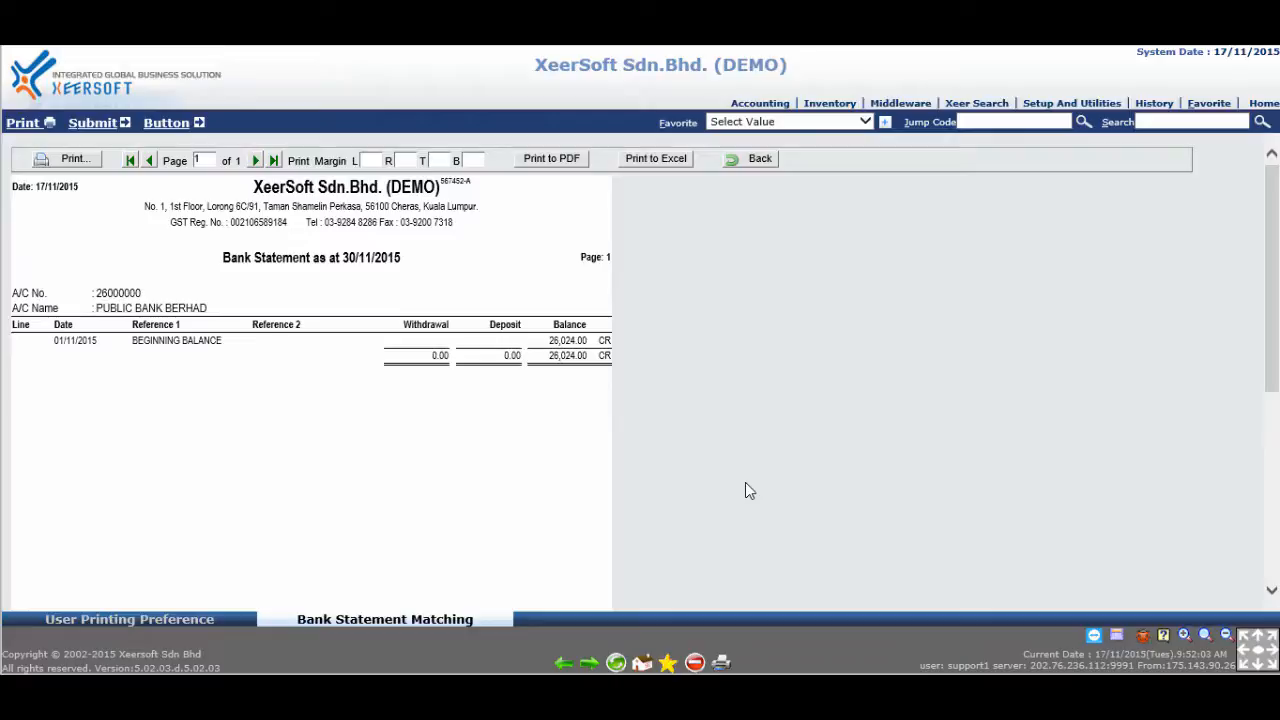
{"action": "mouse_move", "coordinate": [920, 229]}
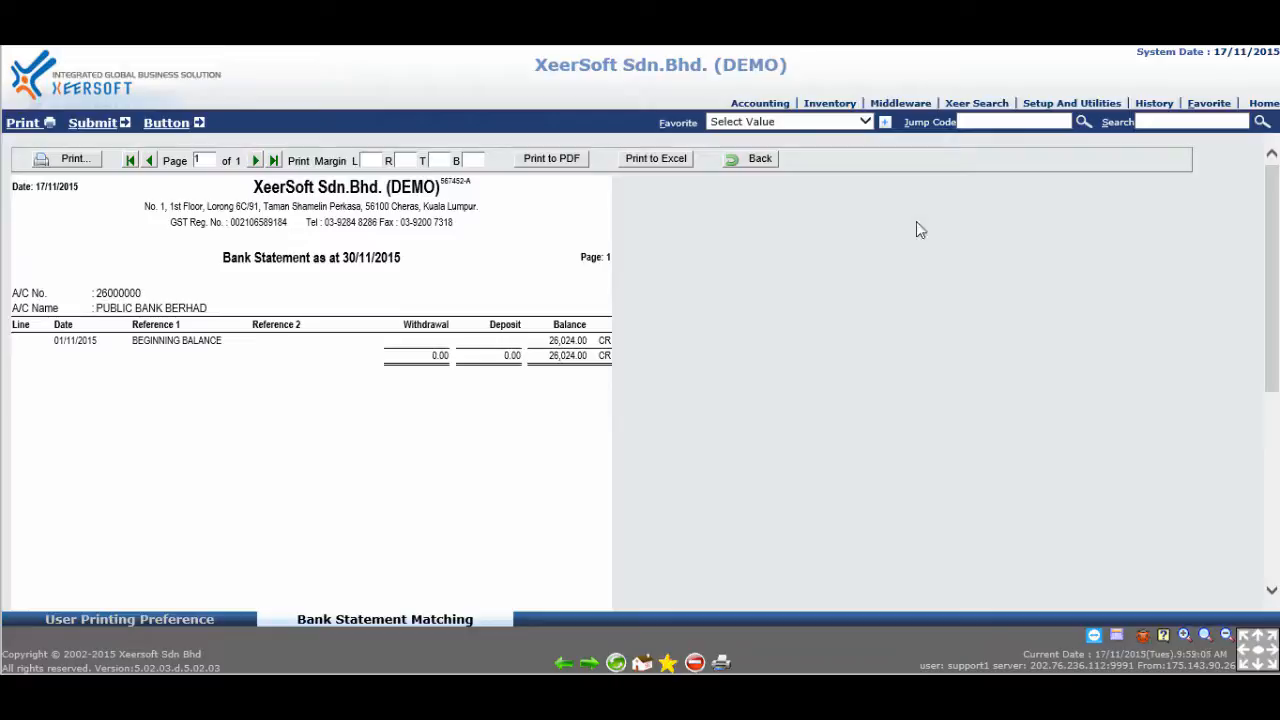